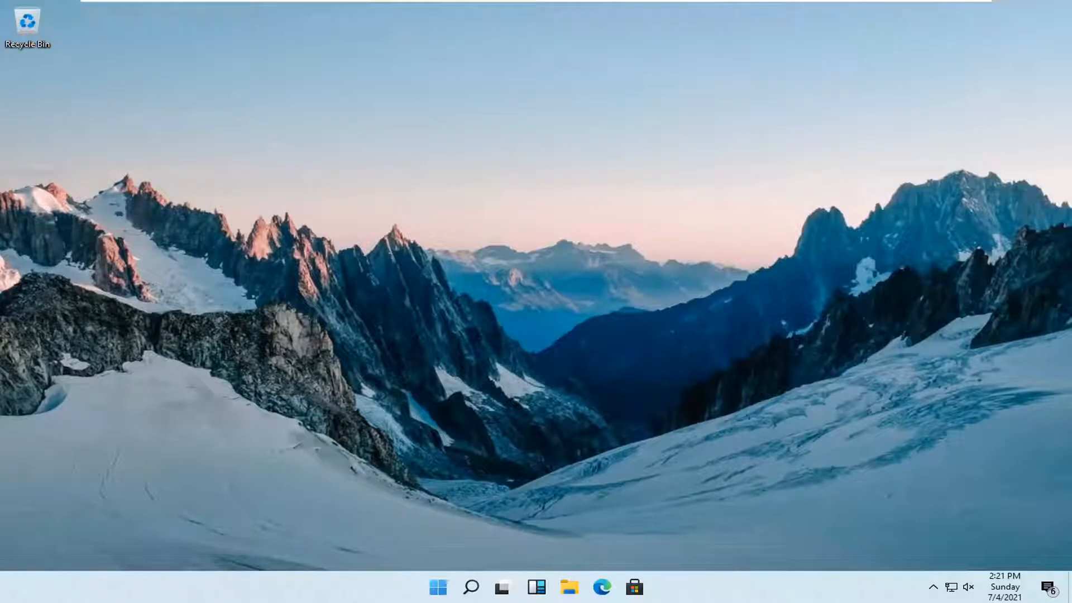
{"action": "mouse_move", "coordinate": [525, 402]}
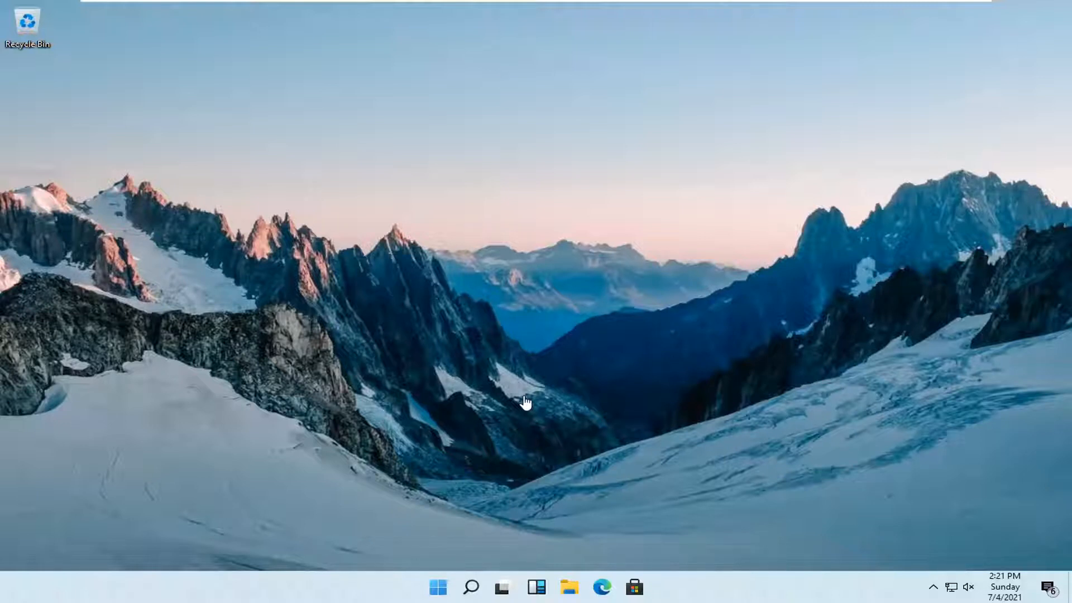
{"action": "mouse_move", "coordinate": [448, 443]}
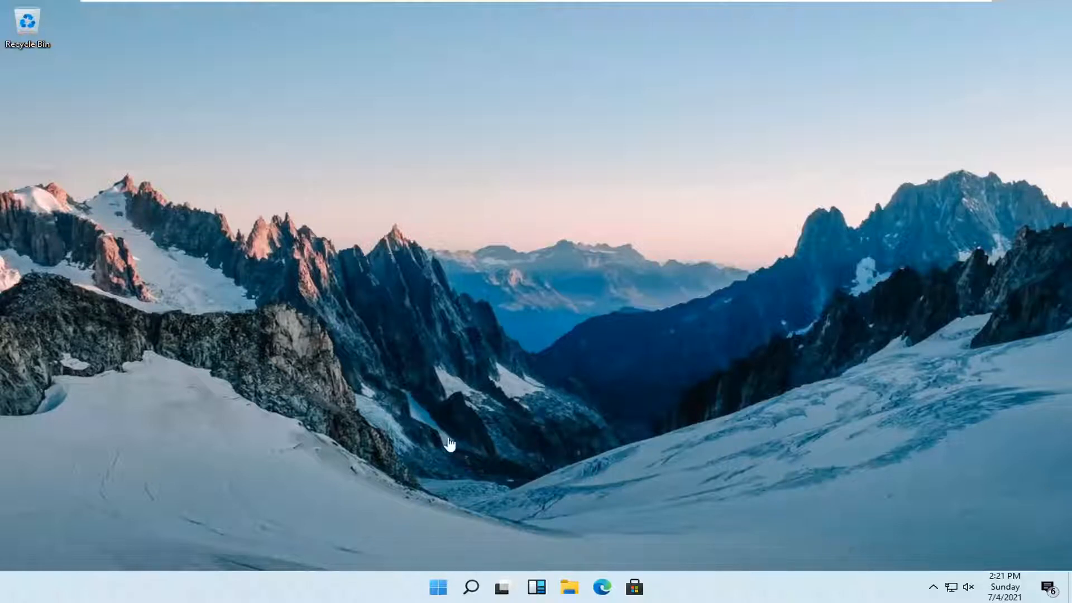
{"action": "mouse_move", "coordinate": [470, 587]}
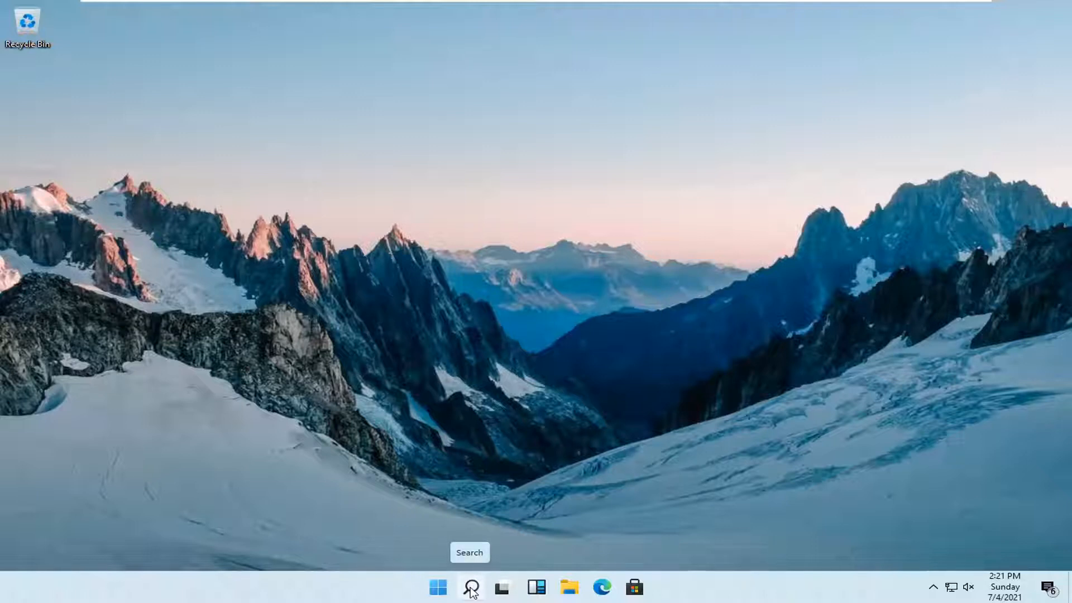
- Search Windows for 'registry editor' and bring up the Registry Editor best match's launch options
{"action": "left_click", "coordinate": [471, 587]}
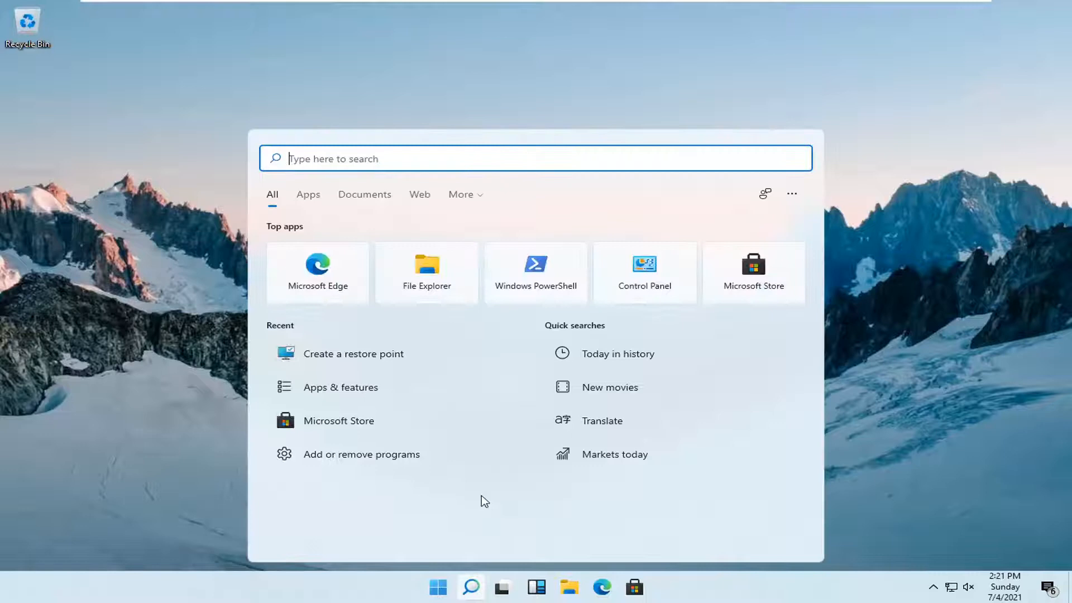
{"action": "type", "text": "registry editor"}
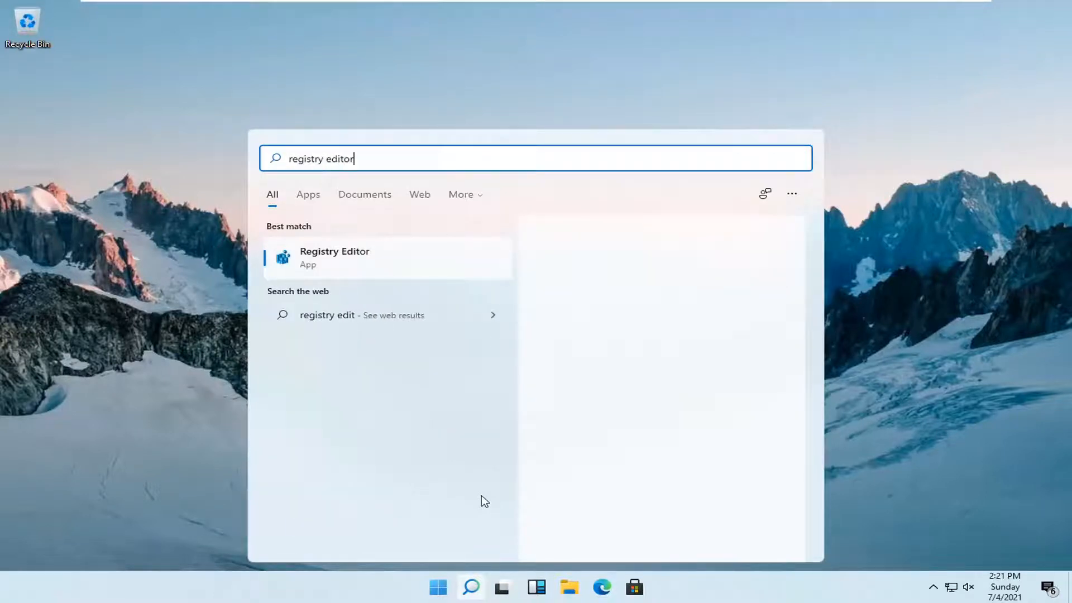
{"action": "left_click", "coordinate": [335, 258]}
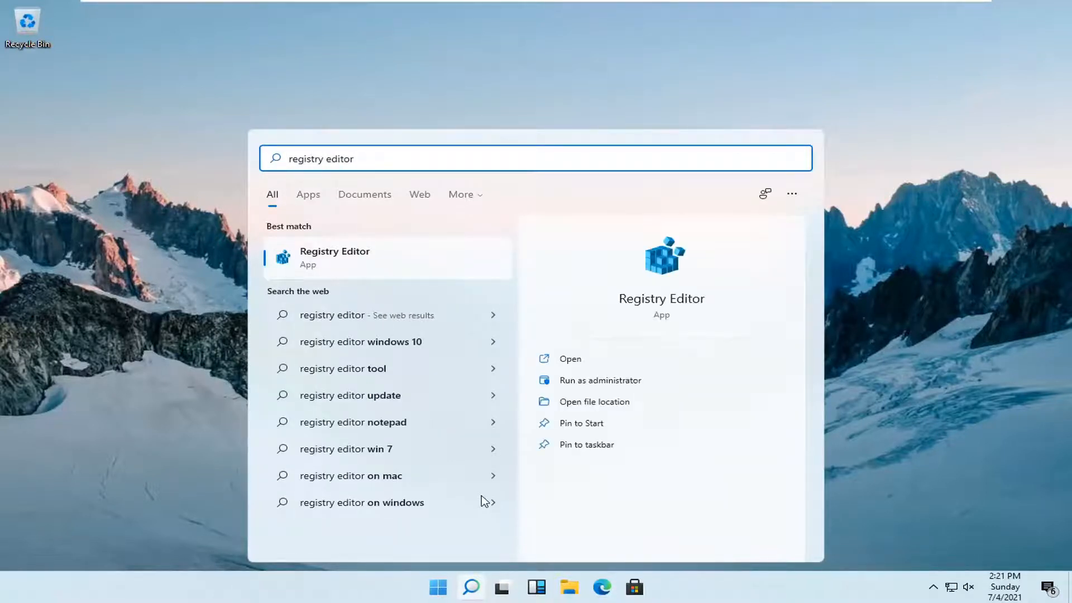
{"action": "mouse_move", "coordinate": [476, 495]}
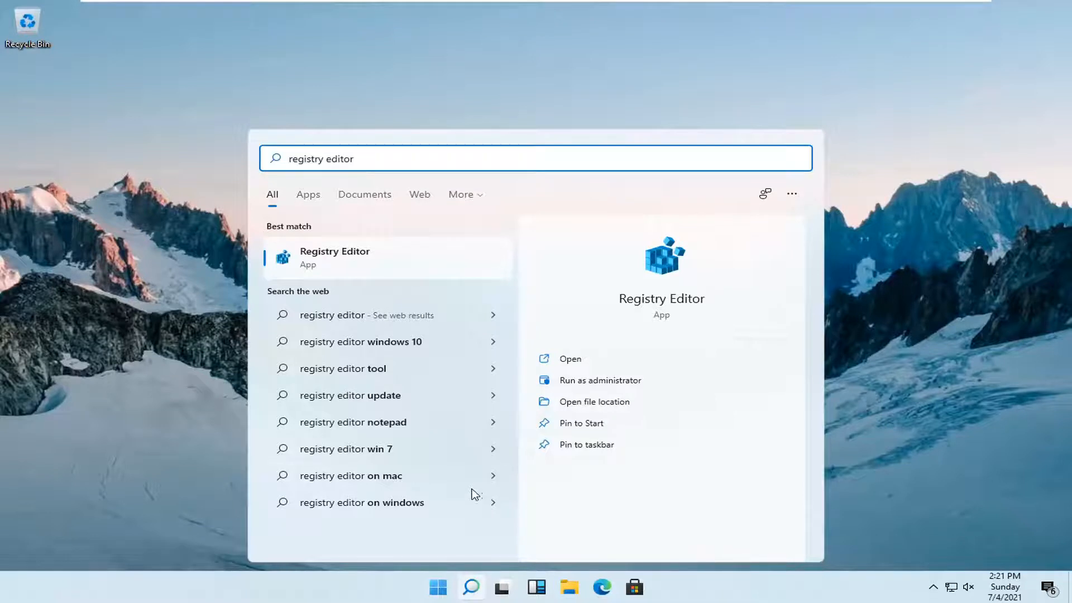
{"action": "mouse_move", "coordinate": [315, 261]}
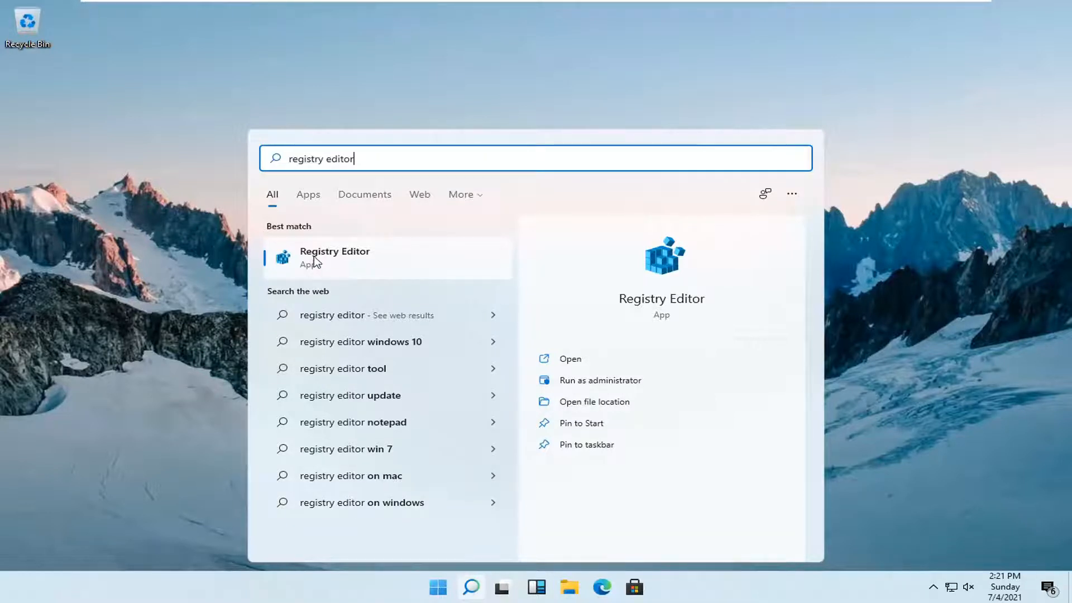
{"action": "mouse_move", "coordinate": [375, 281]}
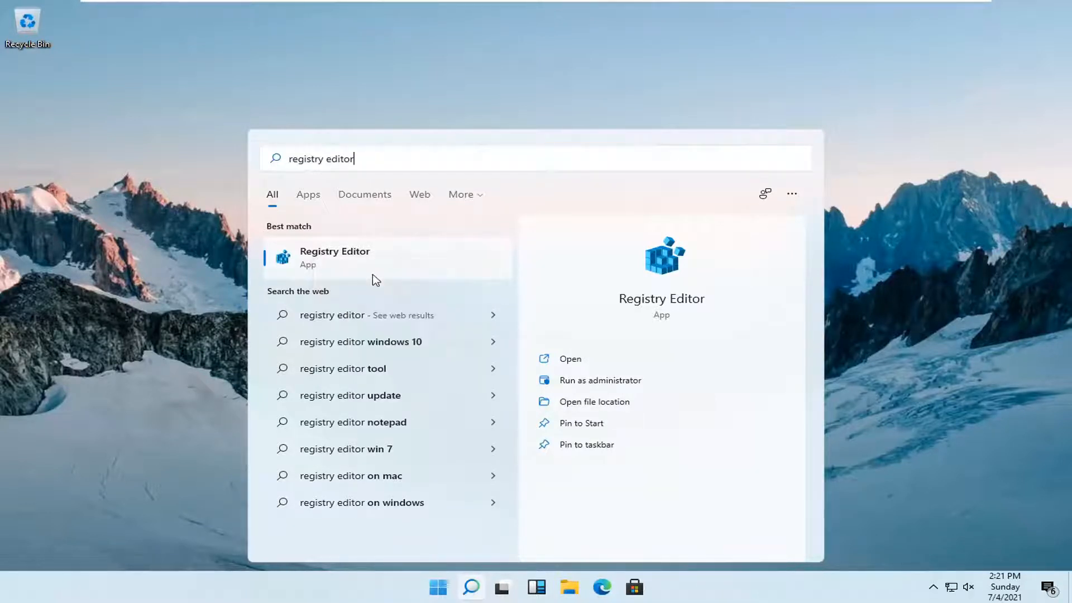
- Run Registry Editor as administrator and approve the User Account Control prompt
{"action": "left_click", "coordinate": [600, 380]}
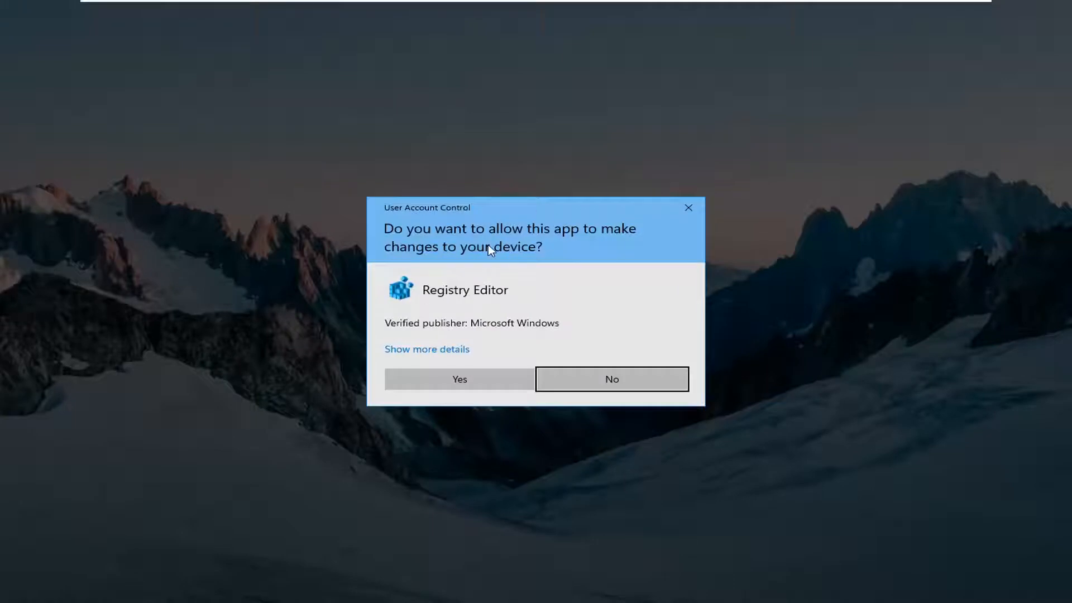
{"action": "left_click", "coordinate": [459, 378]}
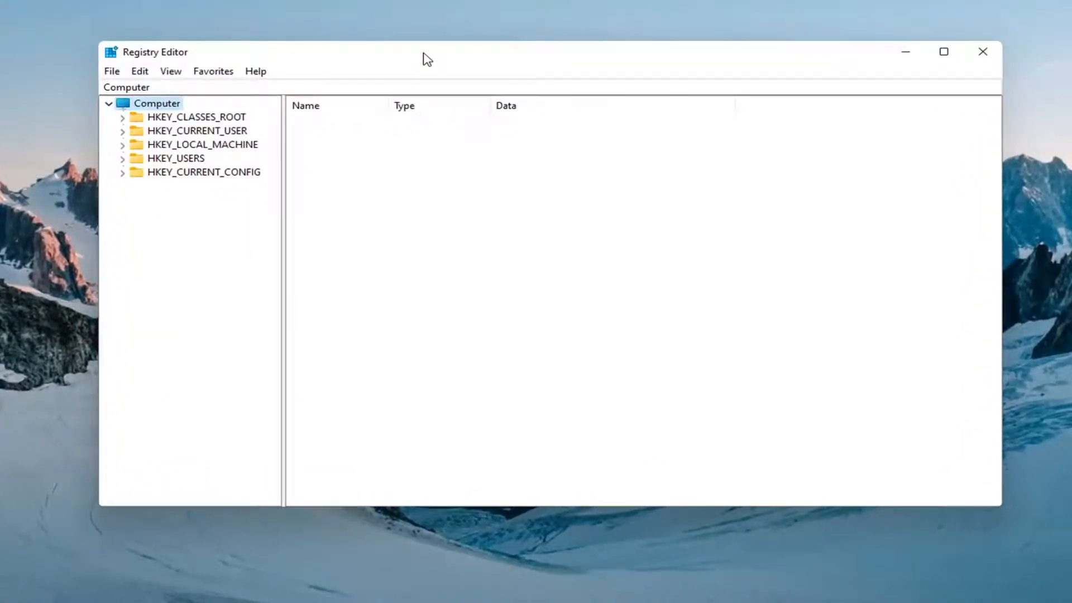
{"action": "mouse_move", "coordinate": [117, 75]}
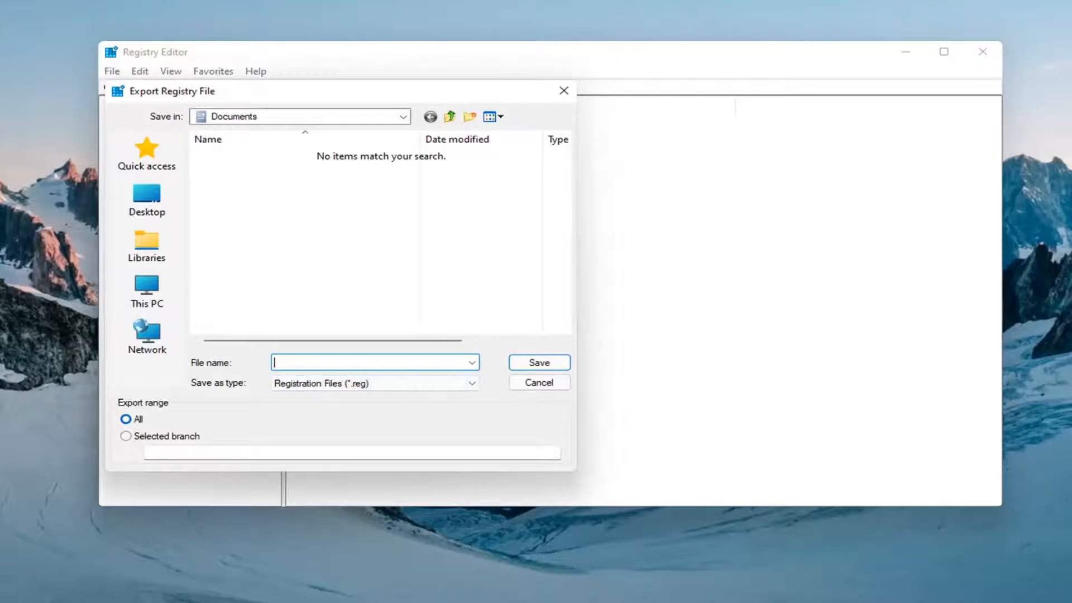
{"action": "mouse_move", "coordinate": [142, 427]}
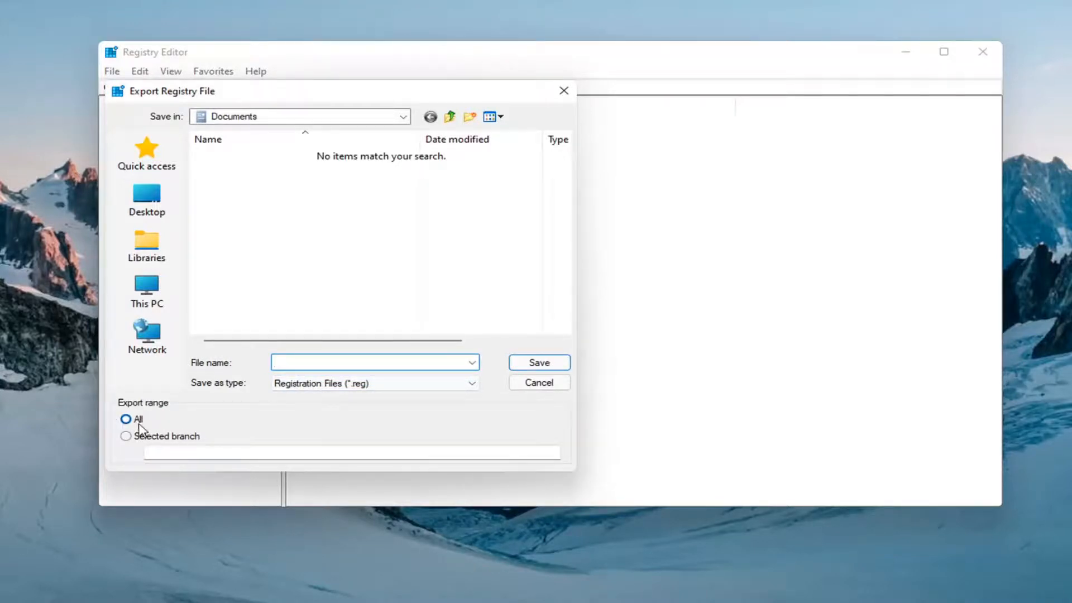
- Cancel the Export dialog at Desktop and the Import dialog, then close Registry Editor
{"action": "left_click", "coordinate": [147, 198]}
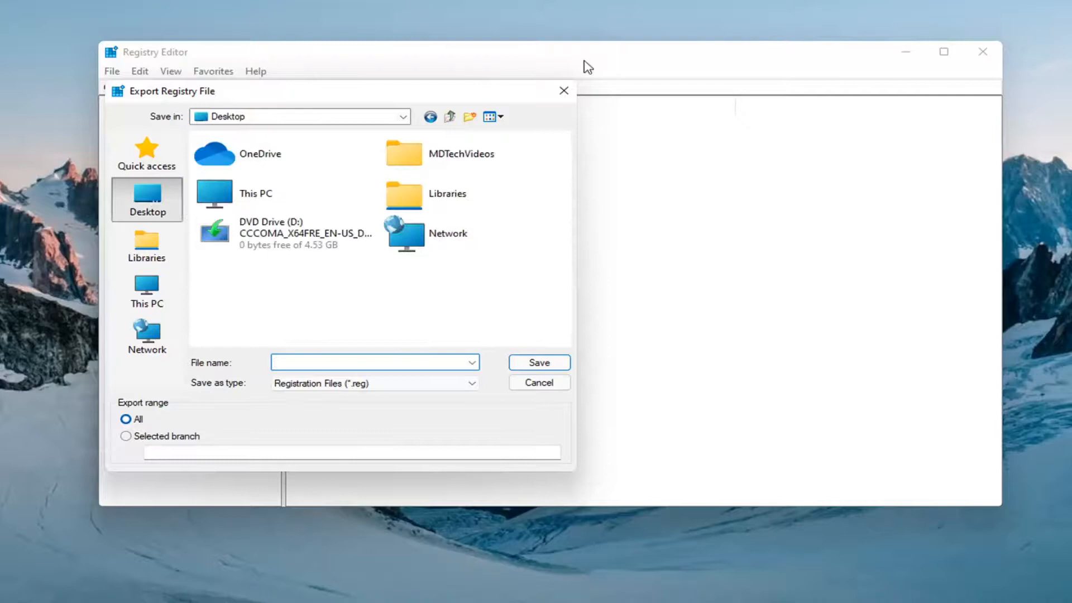
{"action": "left_click", "coordinate": [538, 382]}
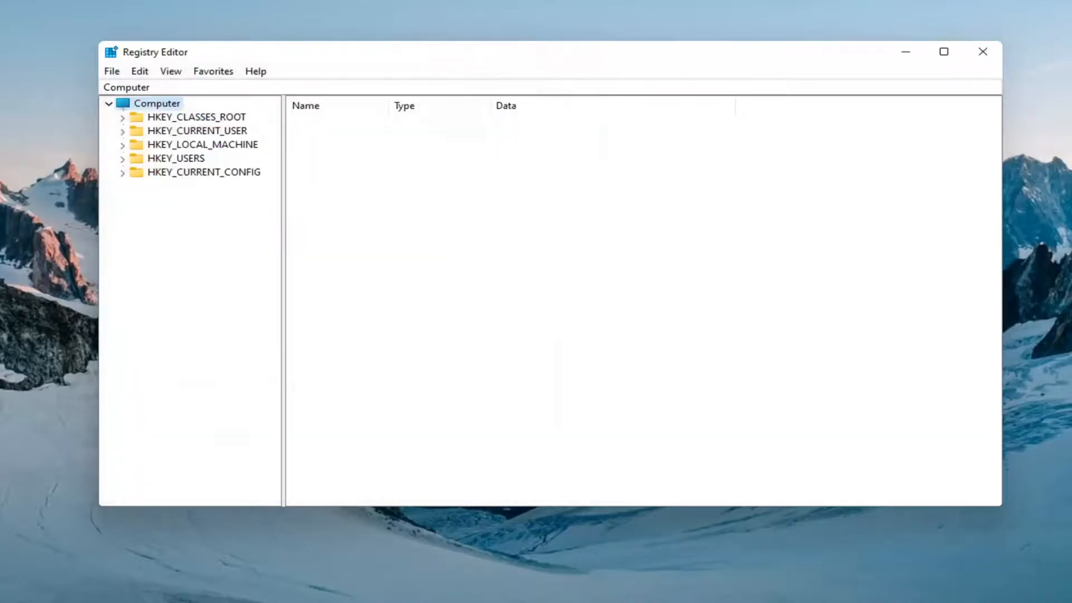
{"action": "mouse_move", "coordinate": [122, 75]}
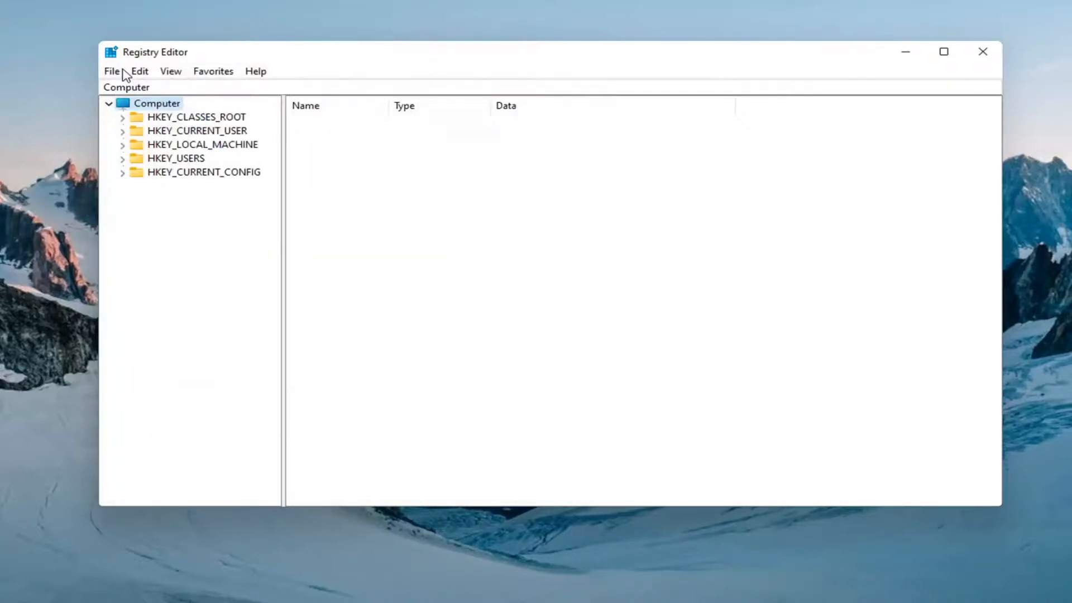
{"action": "left_click", "coordinate": [112, 71]}
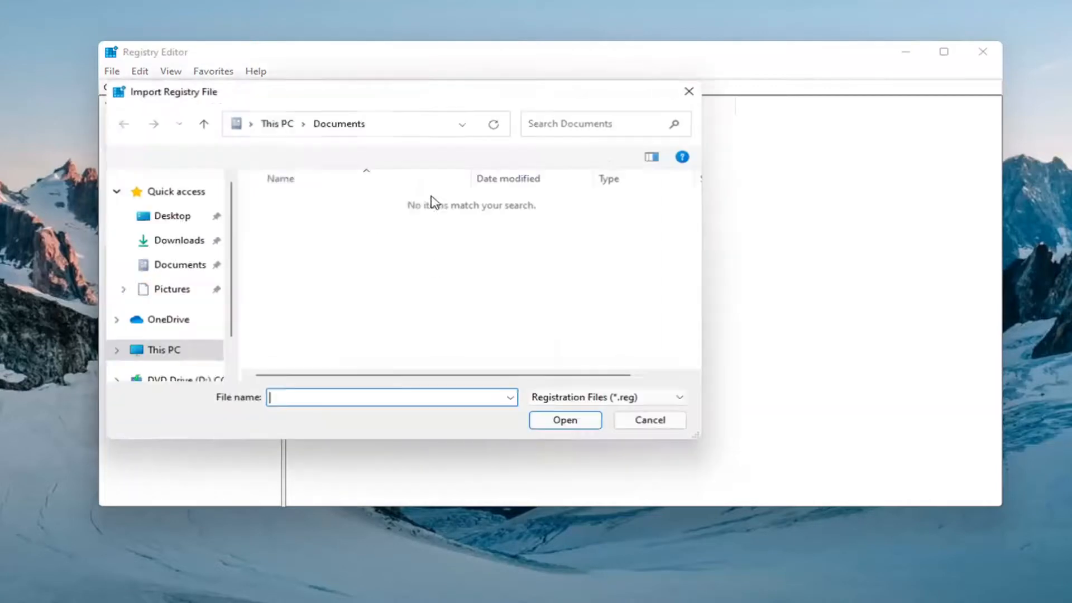
{"action": "left_click", "coordinate": [648, 419]}
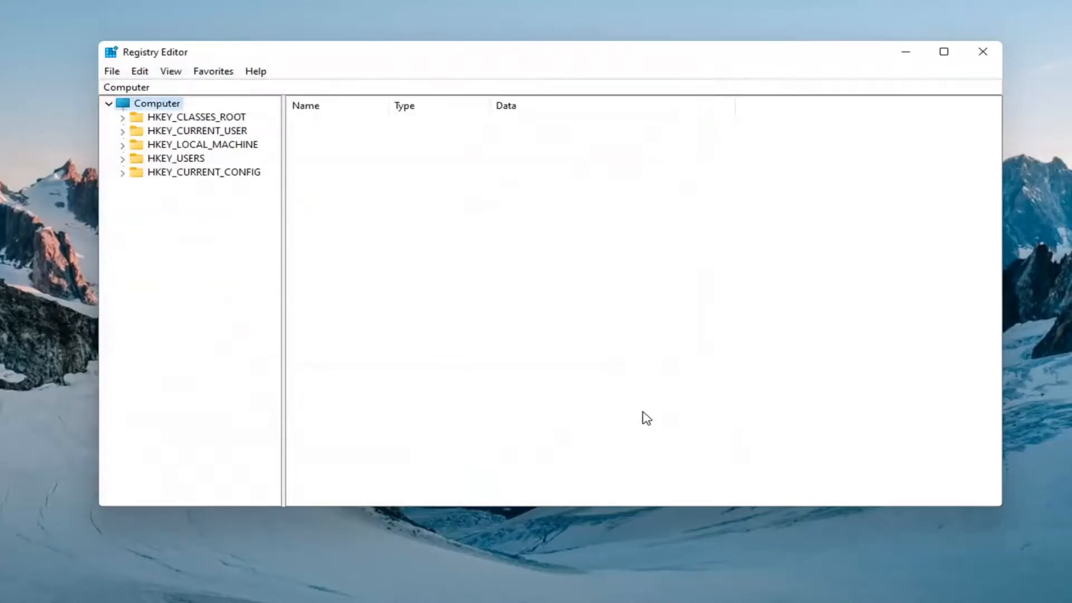
{"action": "mouse_move", "coordinate": [1027, 70]}
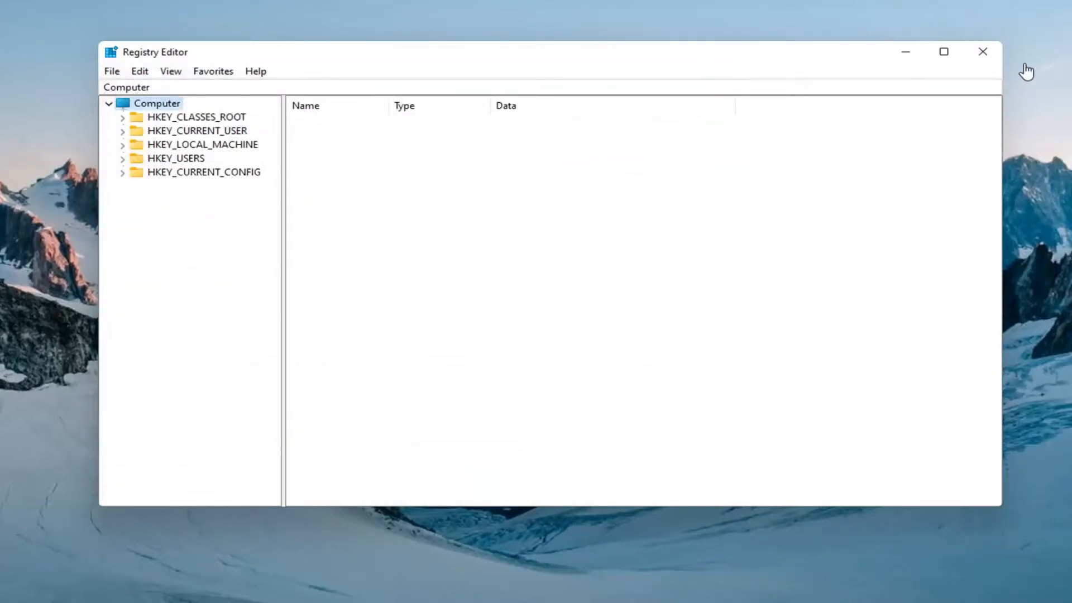
{"action": "left_click", "coordinate": [983, 51]}
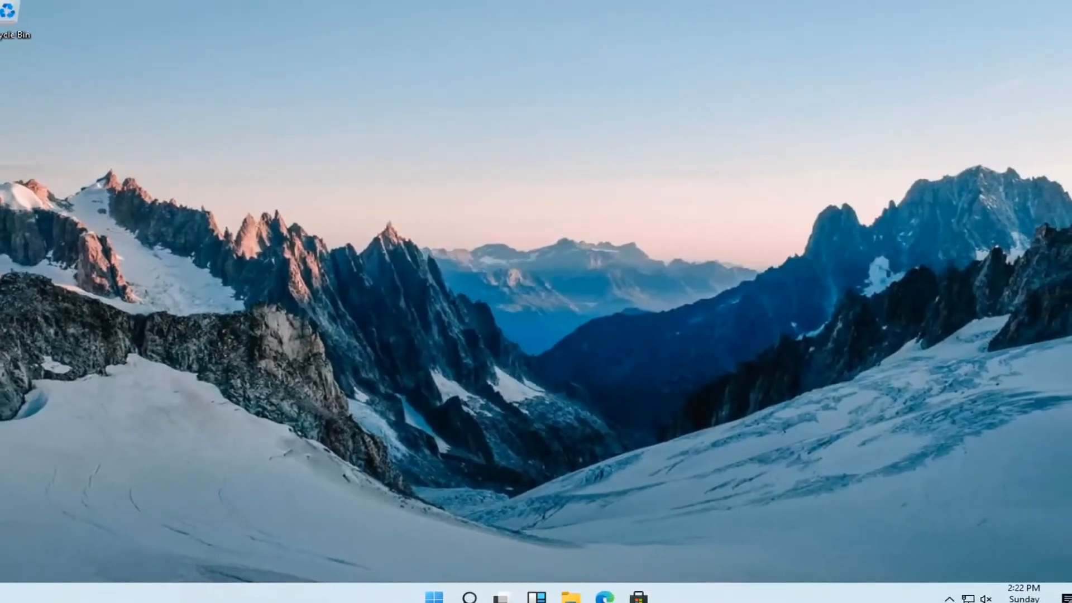